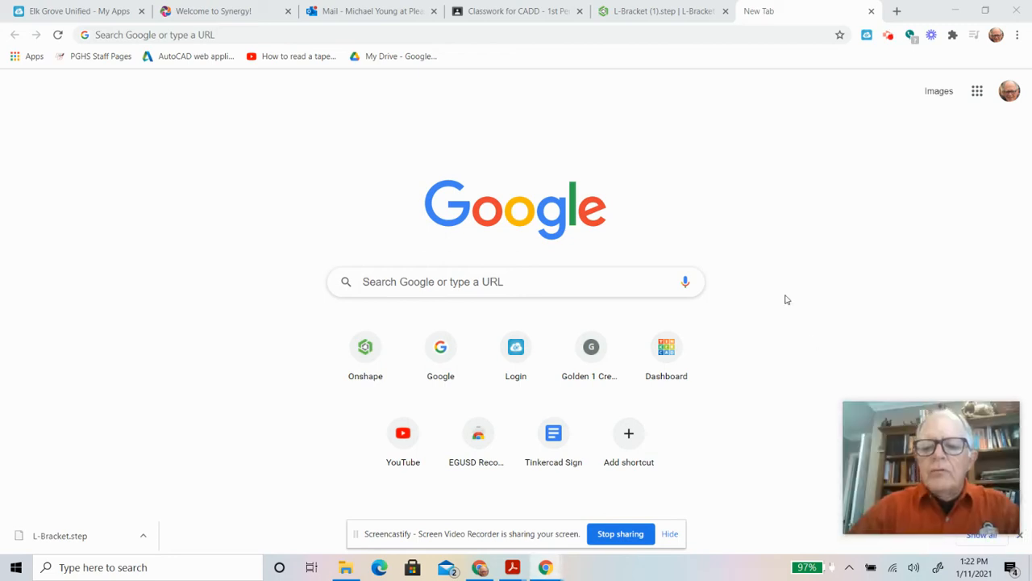
mouse_move(649, 29)
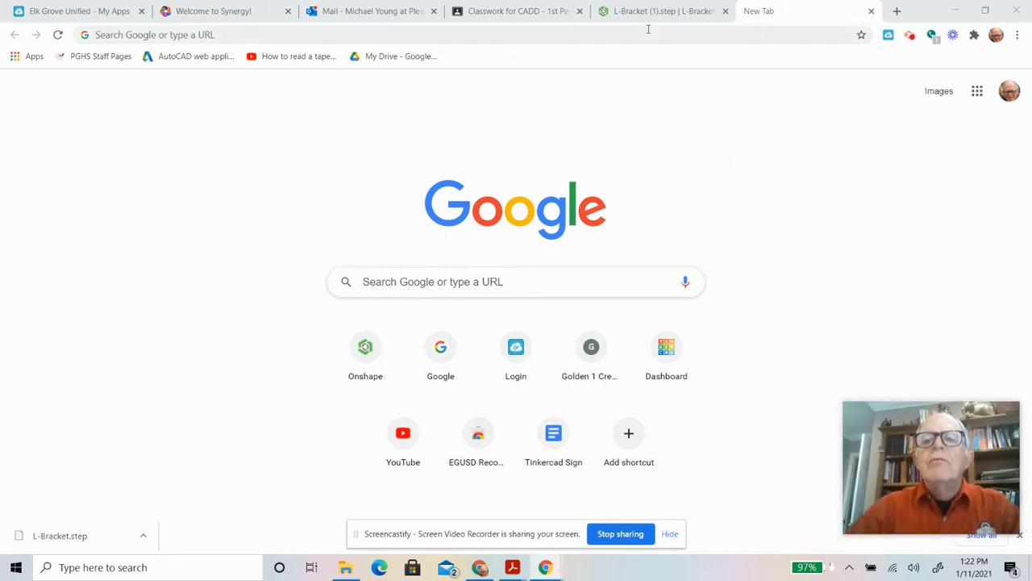
Switch to the L-Bracket (1).step document in Onshape.
left_click(662, 9)
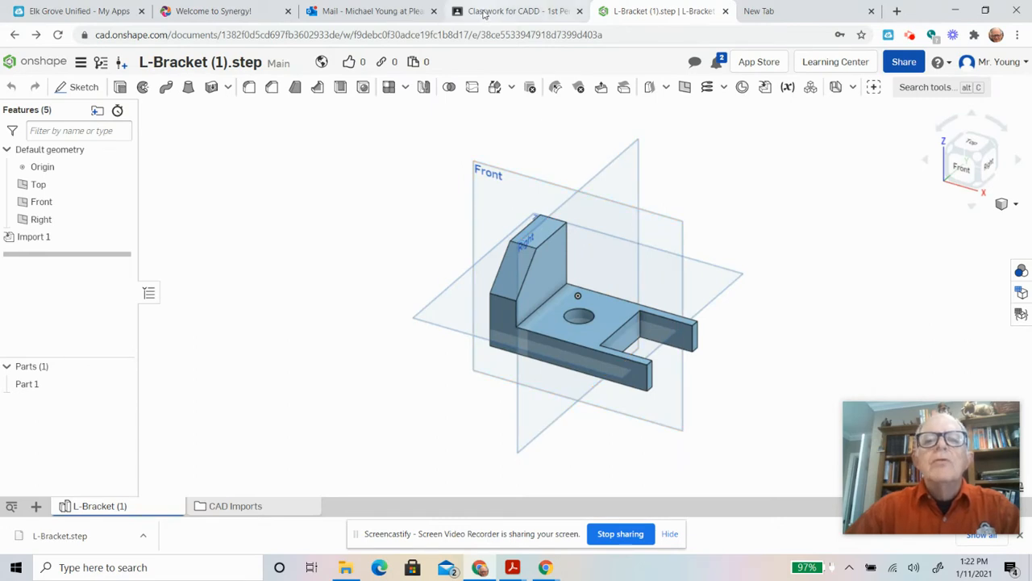
Switch to the CADD classwork page with the L-Bracket assignment instructions.
left_click(516, 10)
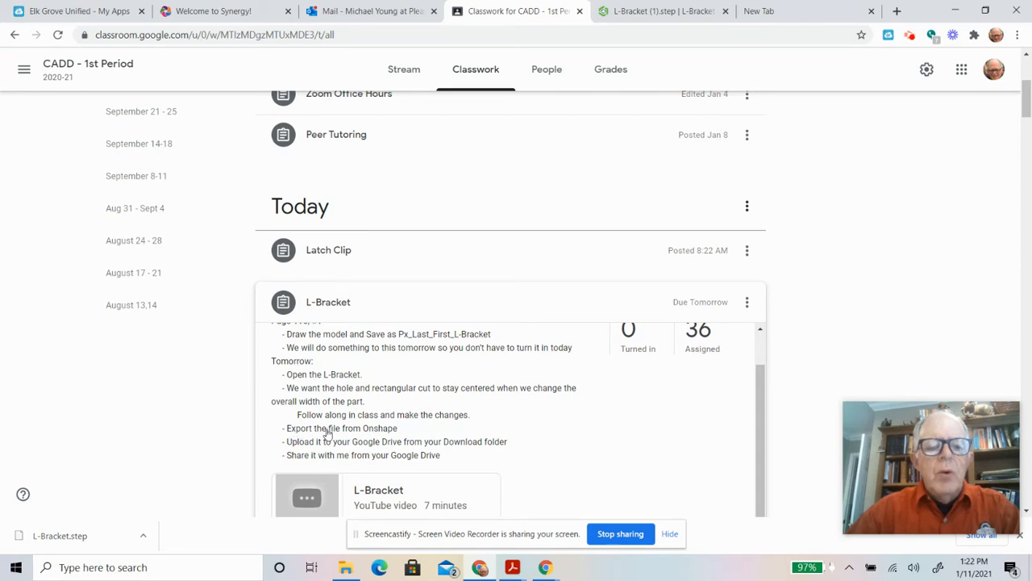
mouse_move(368, 442)
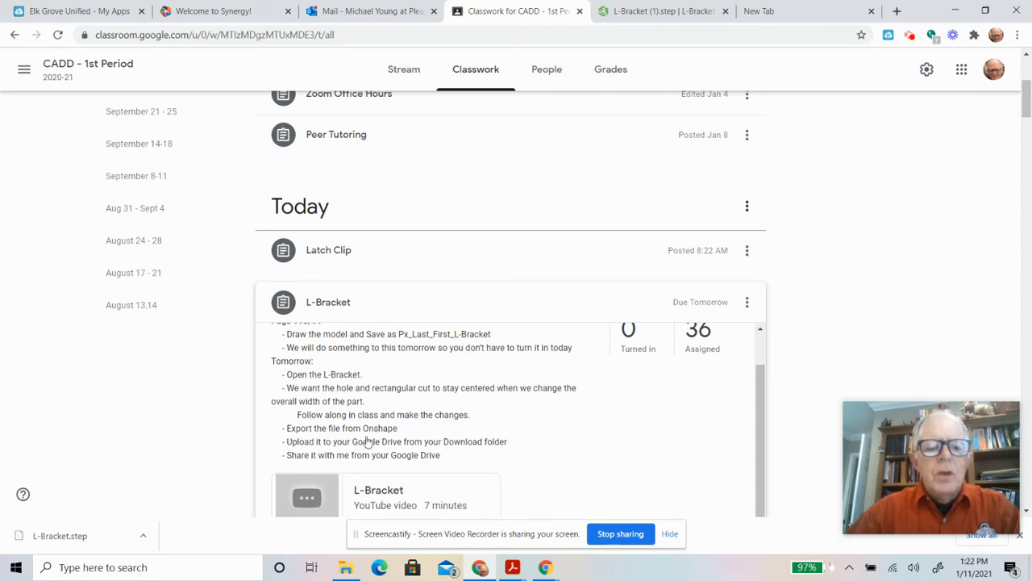
mouse_move(410, 451)
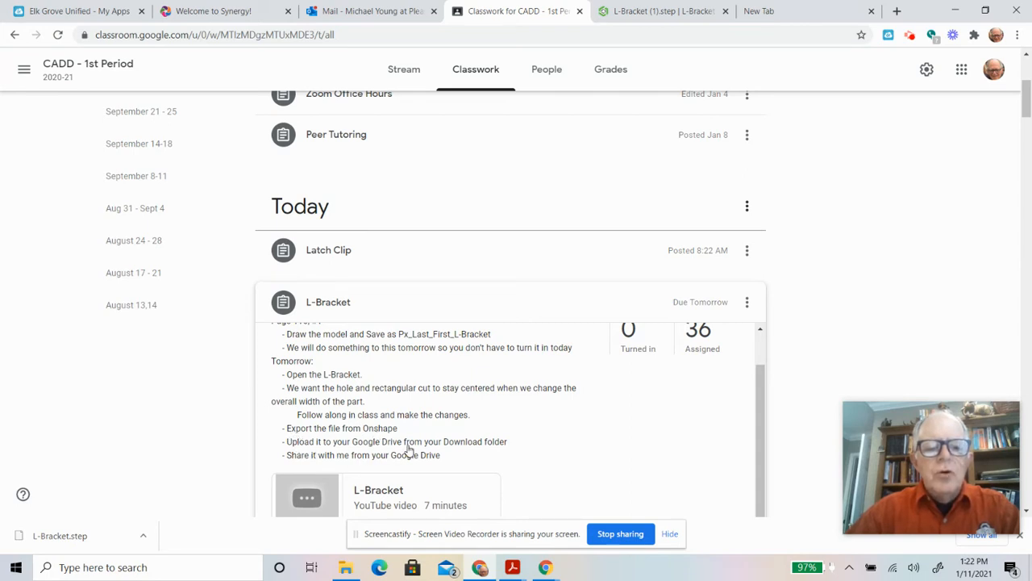
mouse_move(490, 450)
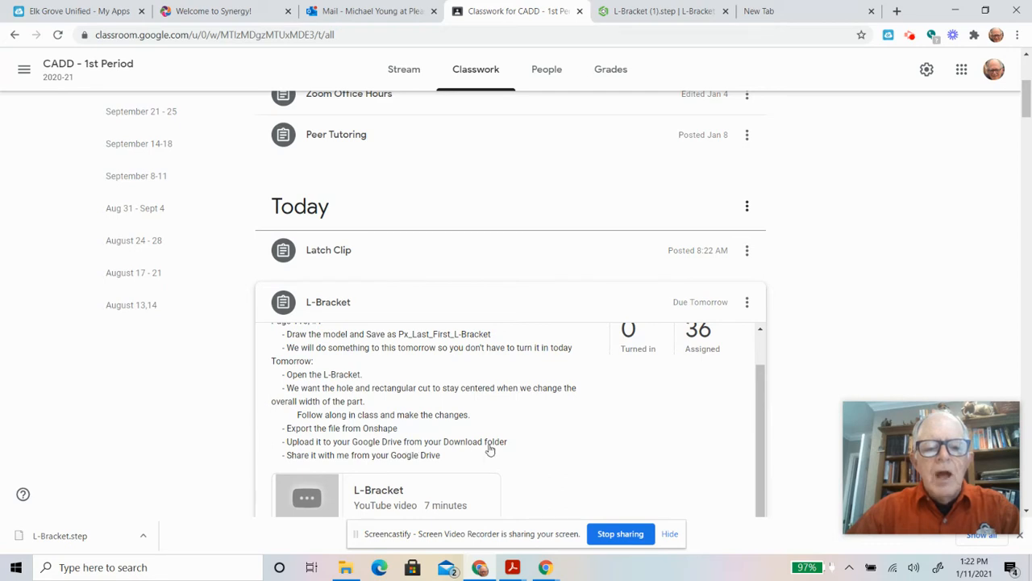
mouse_move(331, 467)
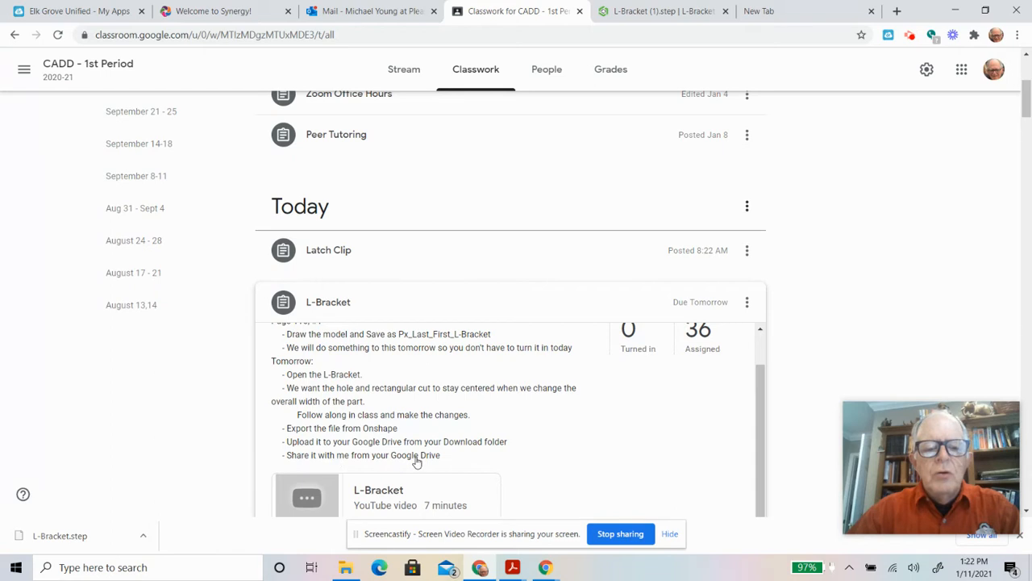
mouse_move(478, 384)
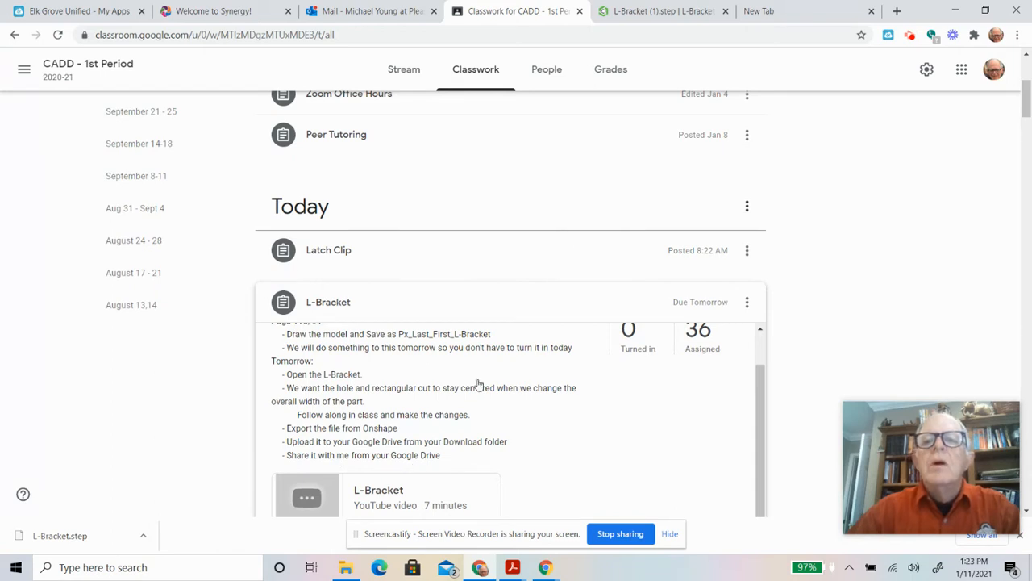
Return to Onshape and bring up the actions for Part 1 of the bracket.
left_click(661, 9)
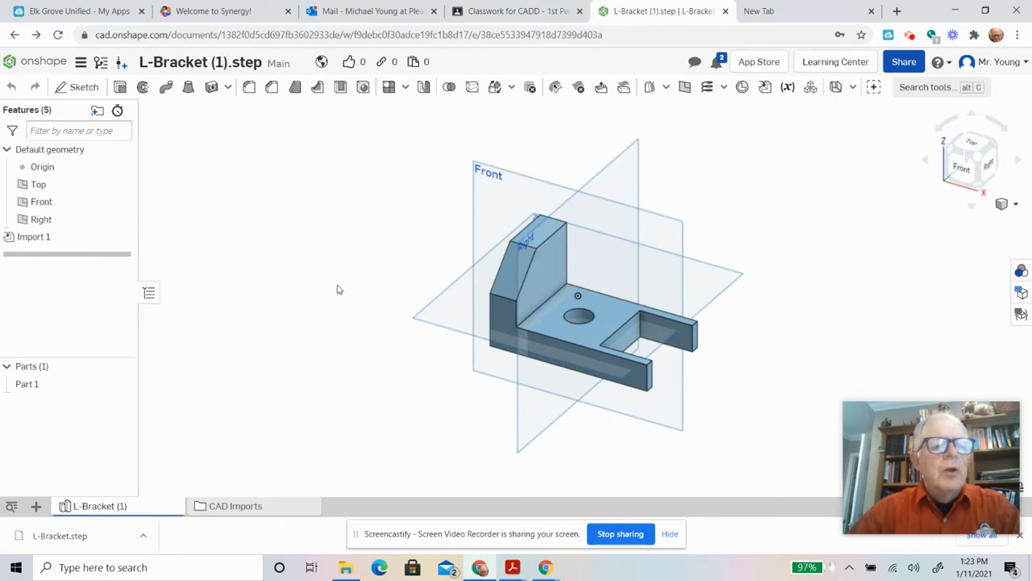
left_click(26, 384)
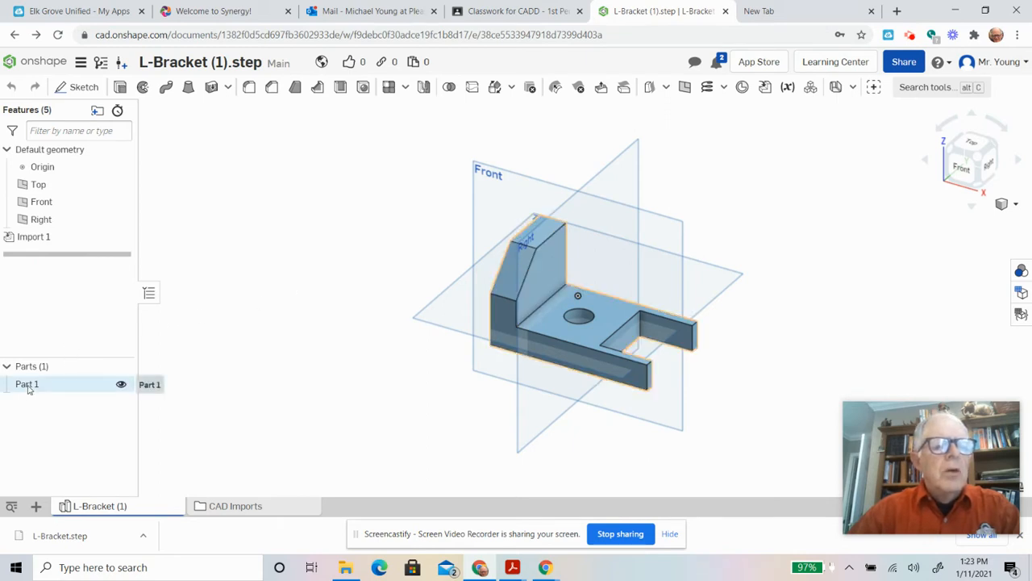
right_click(26, 384)
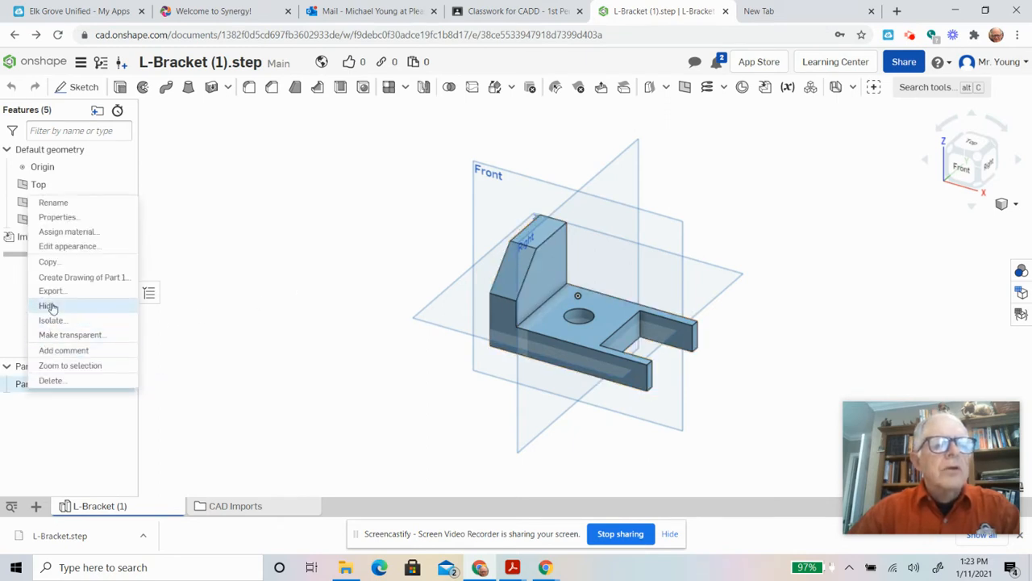
mouse_move(52, 291)
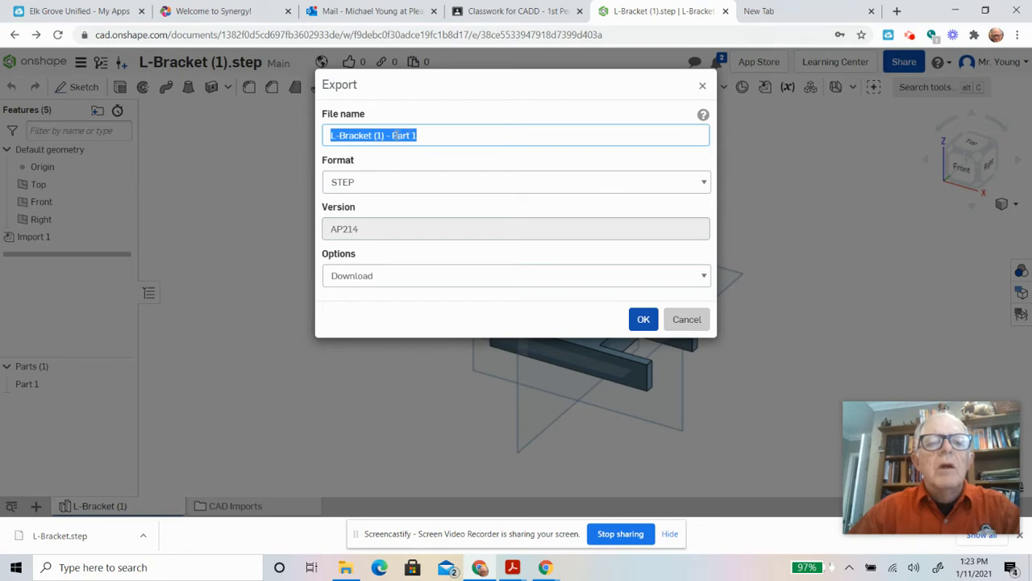
mouse_move(676, 200)
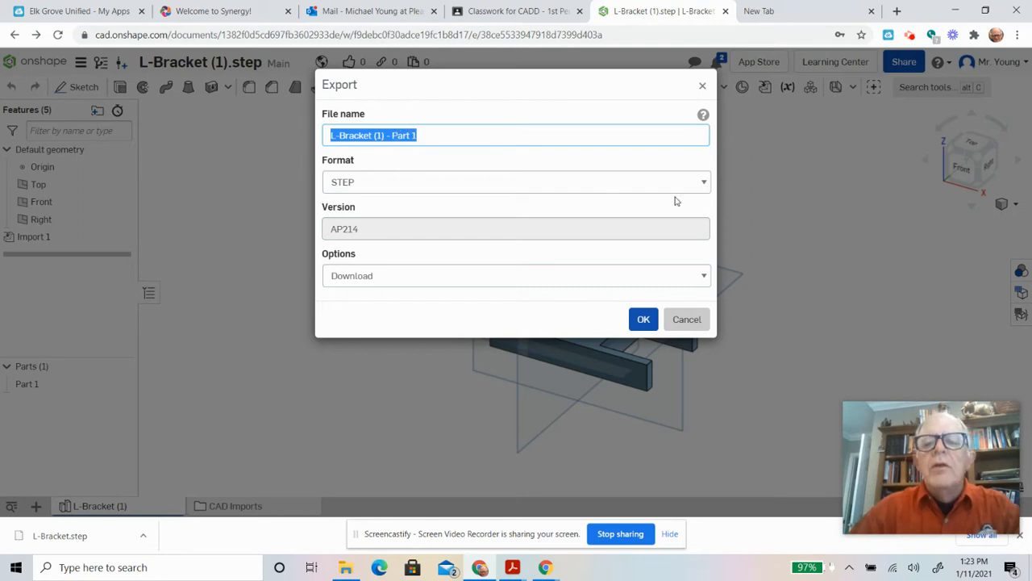
Keep STEP as the export format for Part 1, then close the export settings.
left_click(702, 181)
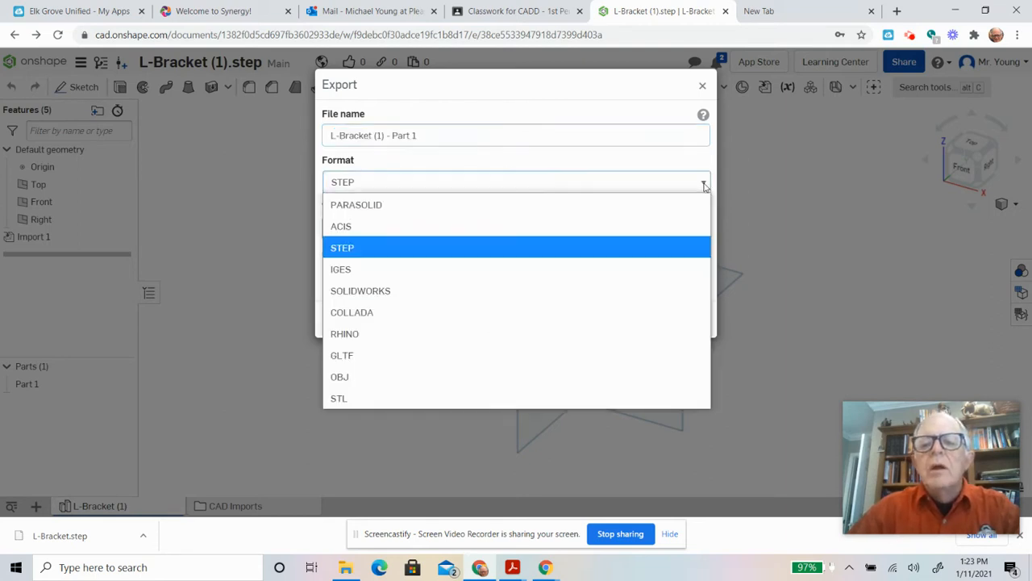
mouse_move(567, 226)
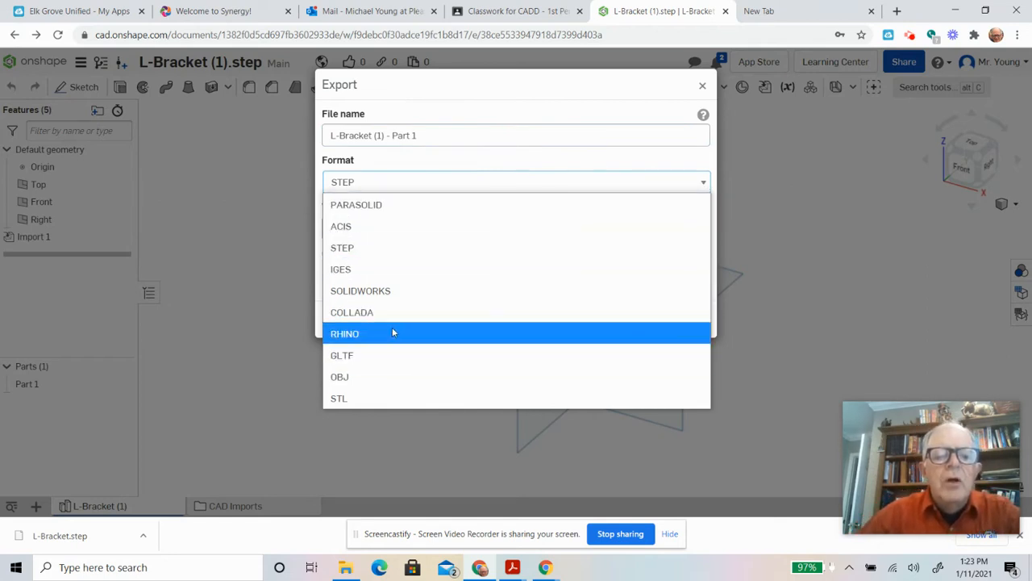
mouse_move(361, 291)
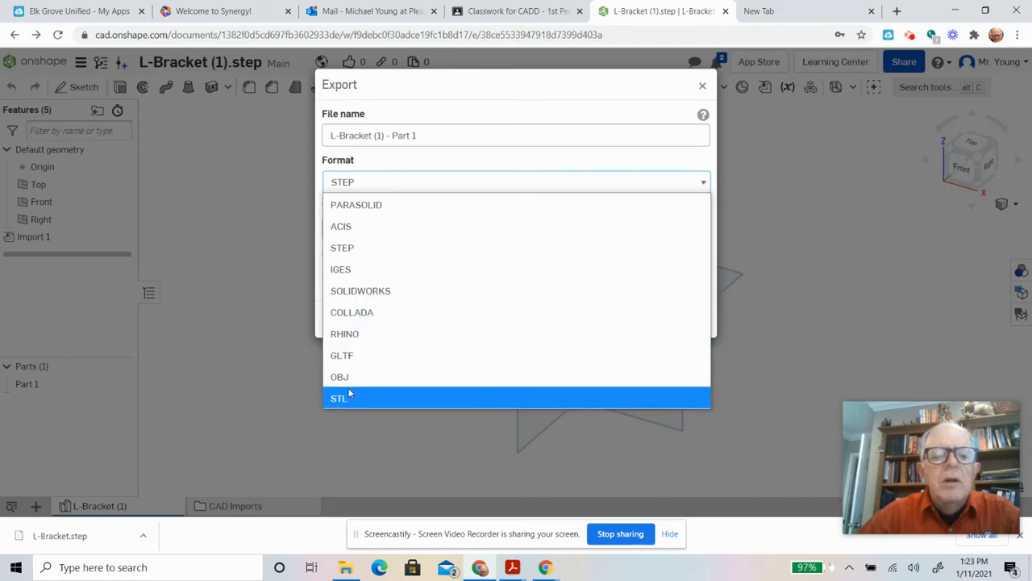
mouse_move(340, 267)
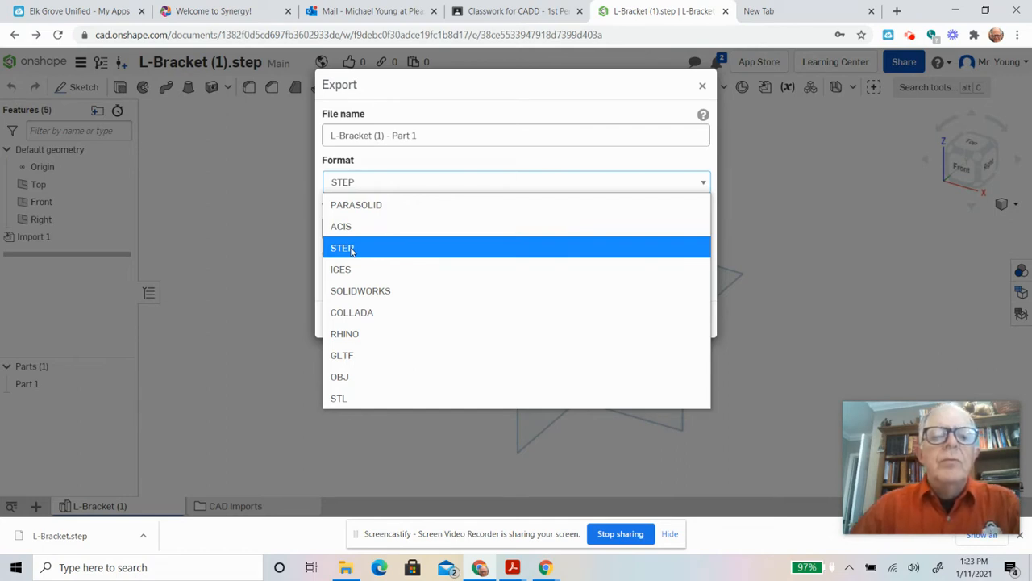
left_click(342, 248)
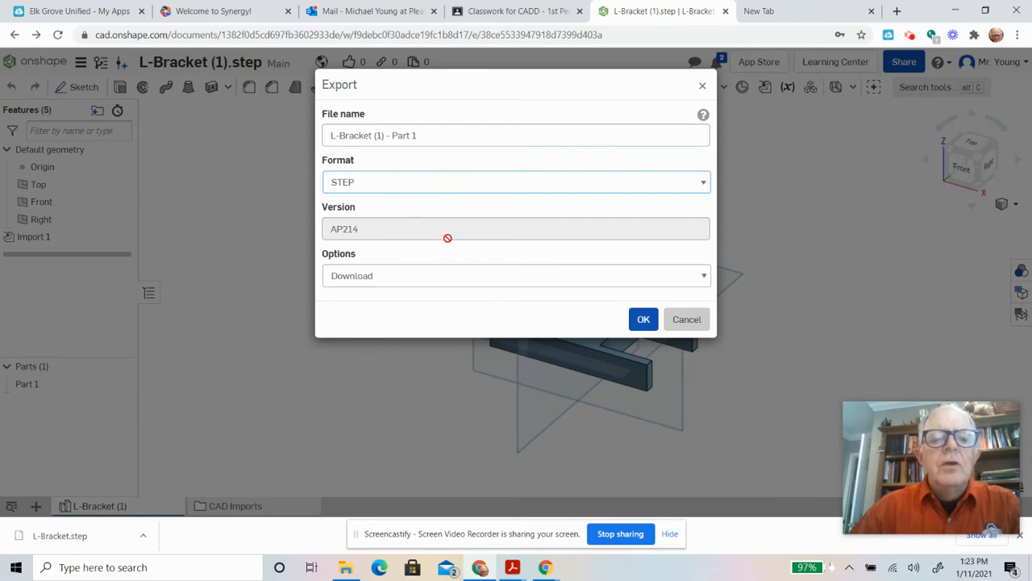
mouse_move(407, 242)
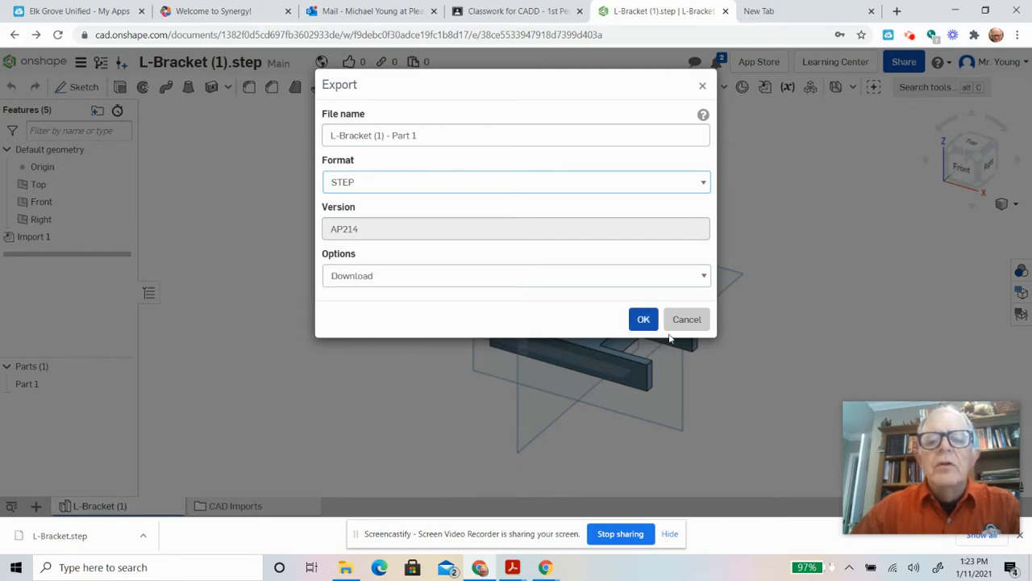
mouse_move(687, 319)
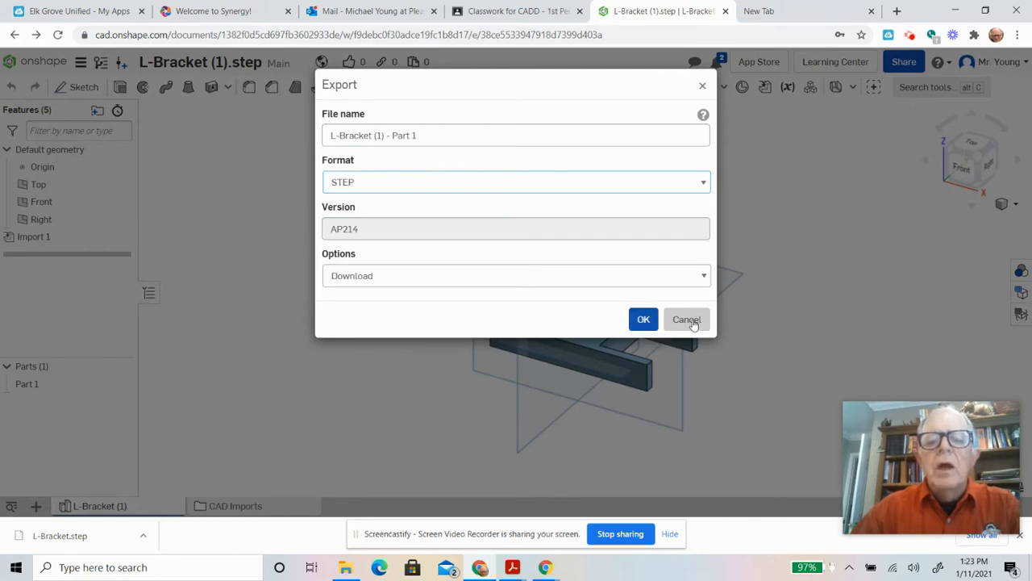
left_click(687, 319)
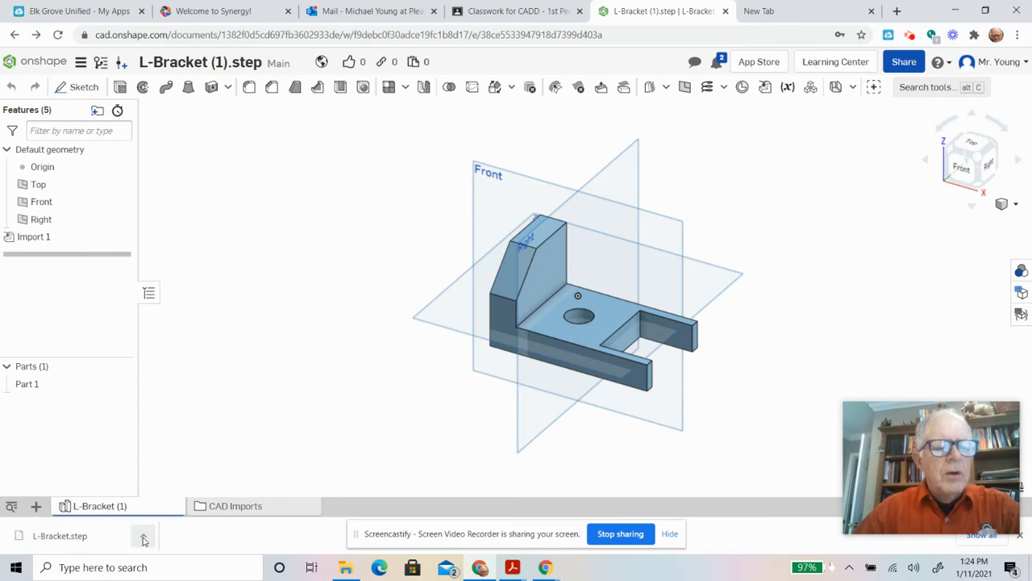
Reveal the downloaded STEP file in the Downloads folder of File Explorer.
left_click(144, 536)
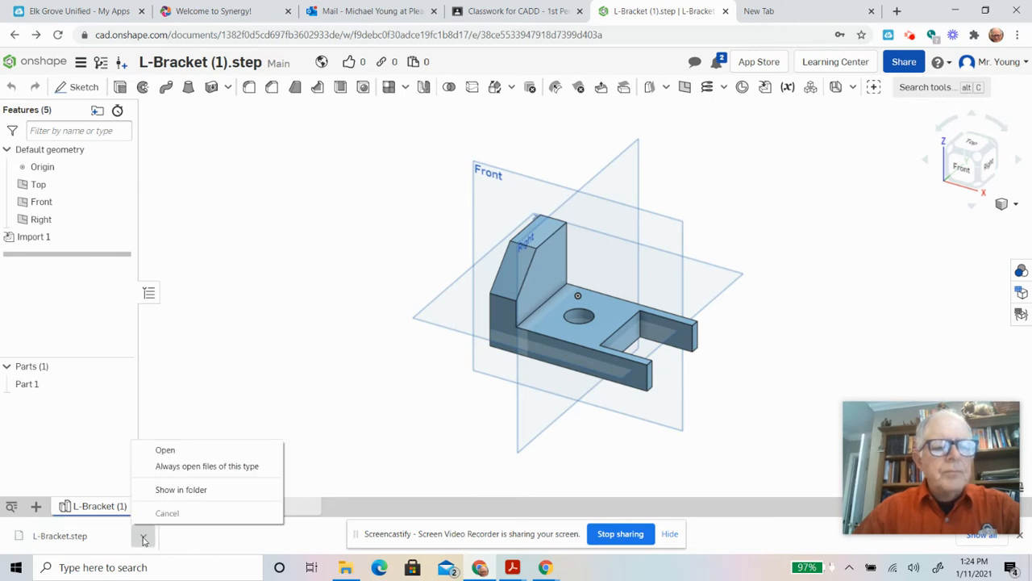
mouse_move(181, 490)
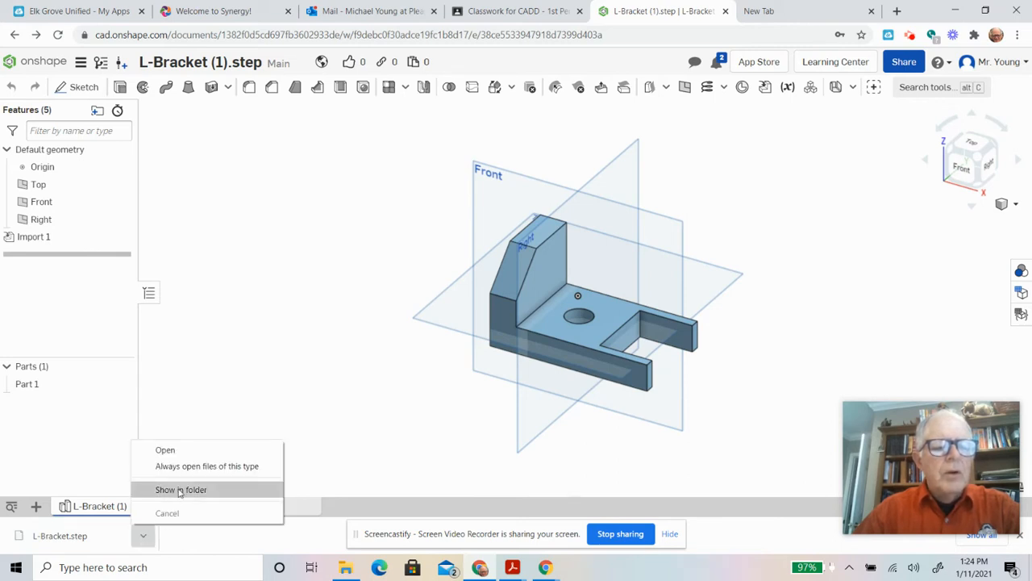
left_click(180, 491)
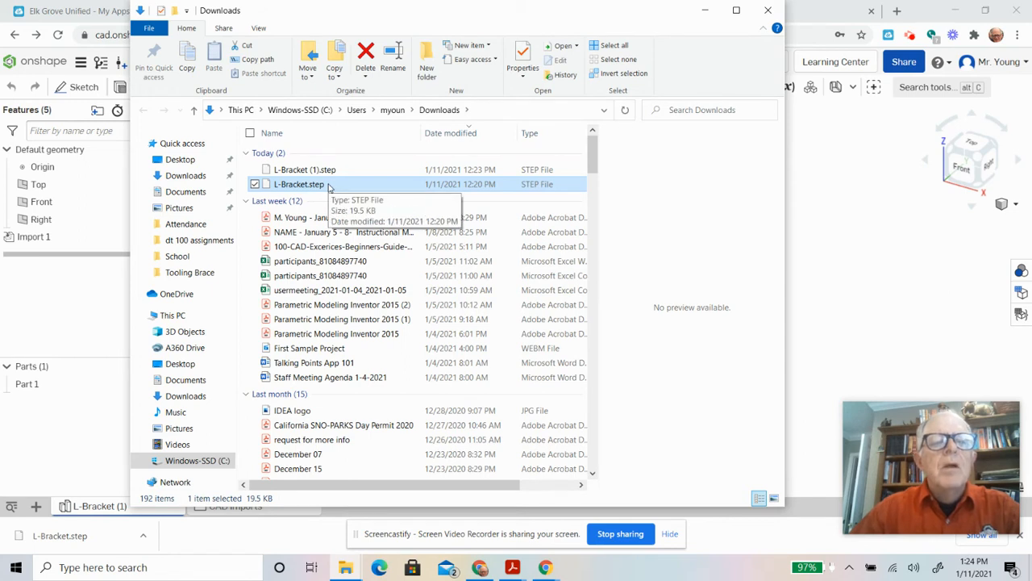
mouse_move(487, 268)
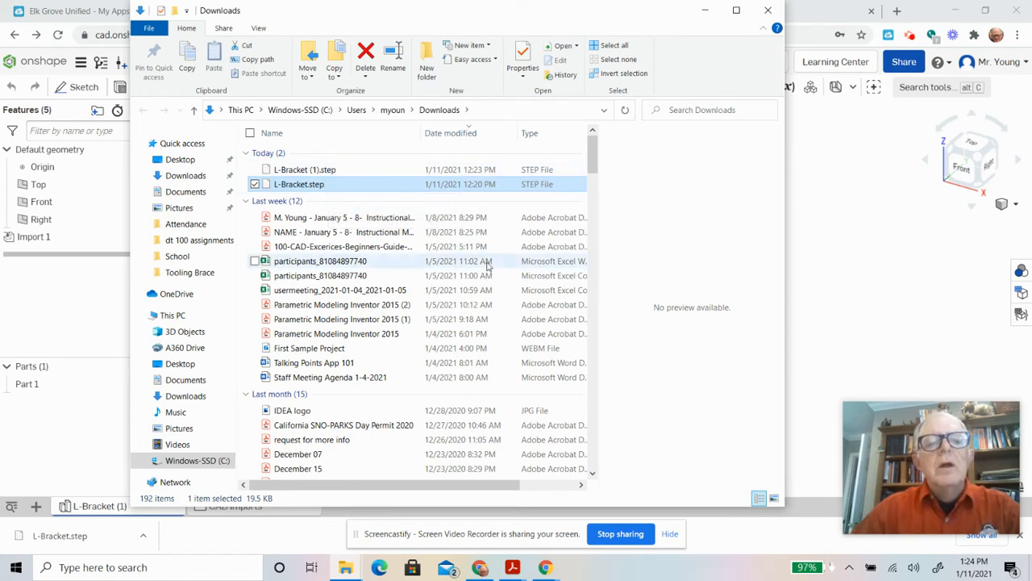
mouse_move(666, 305)
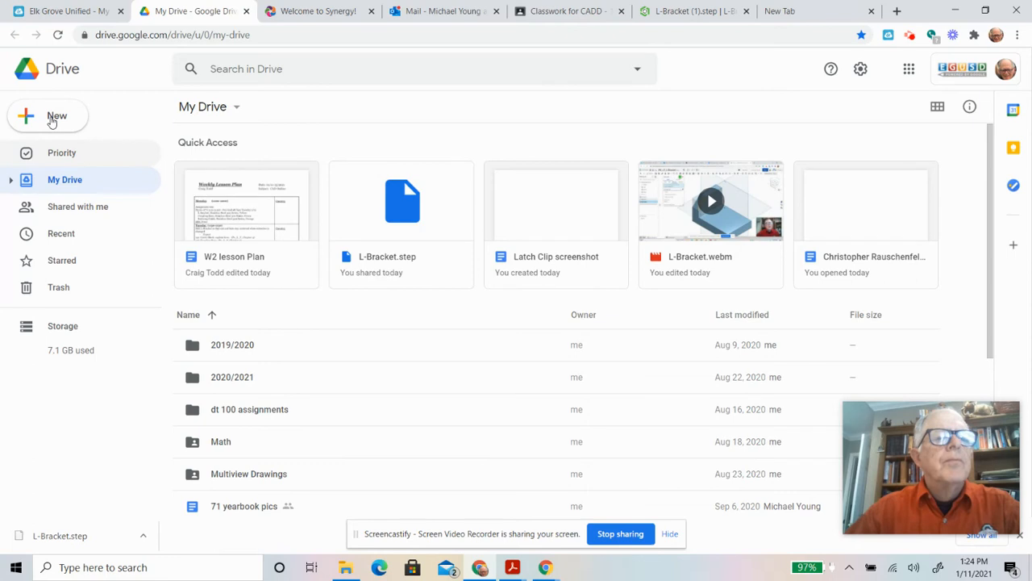
Upload L-Bracket.step from Downloads into My Drive.
left_click(57, 116)
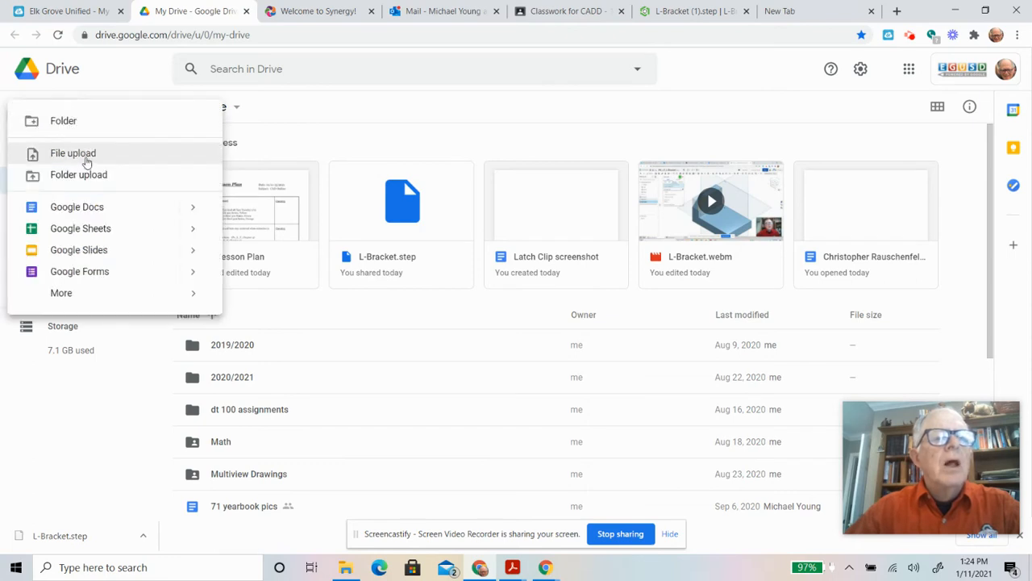
mouse_move(426, 242)
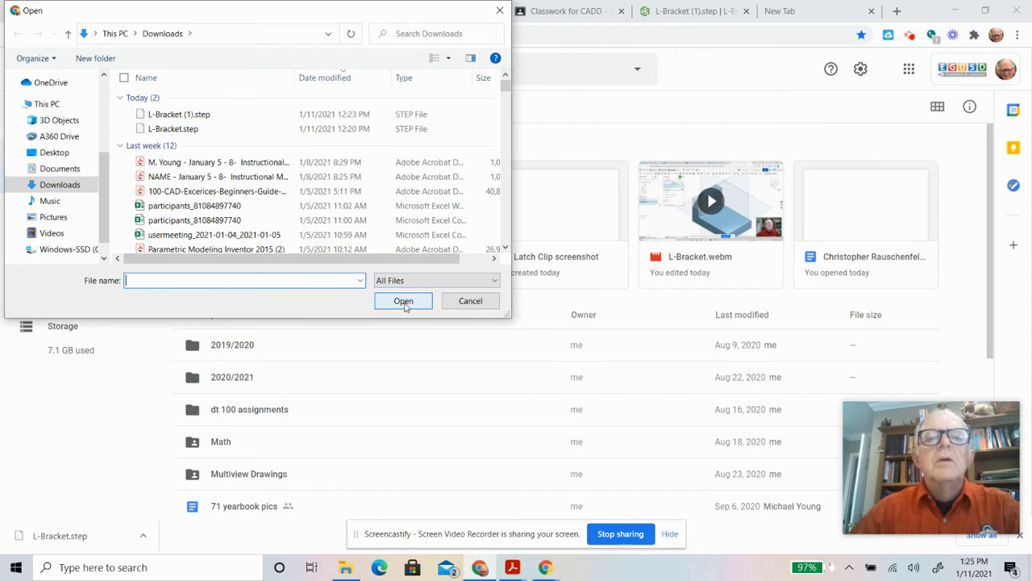
left_click(403, 302)
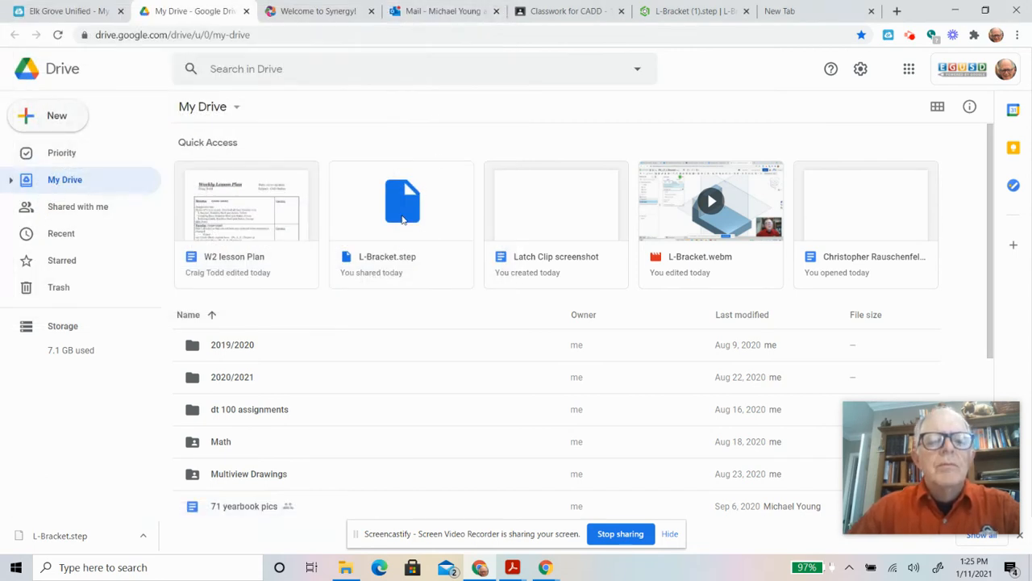
mouse_move(267, 513)
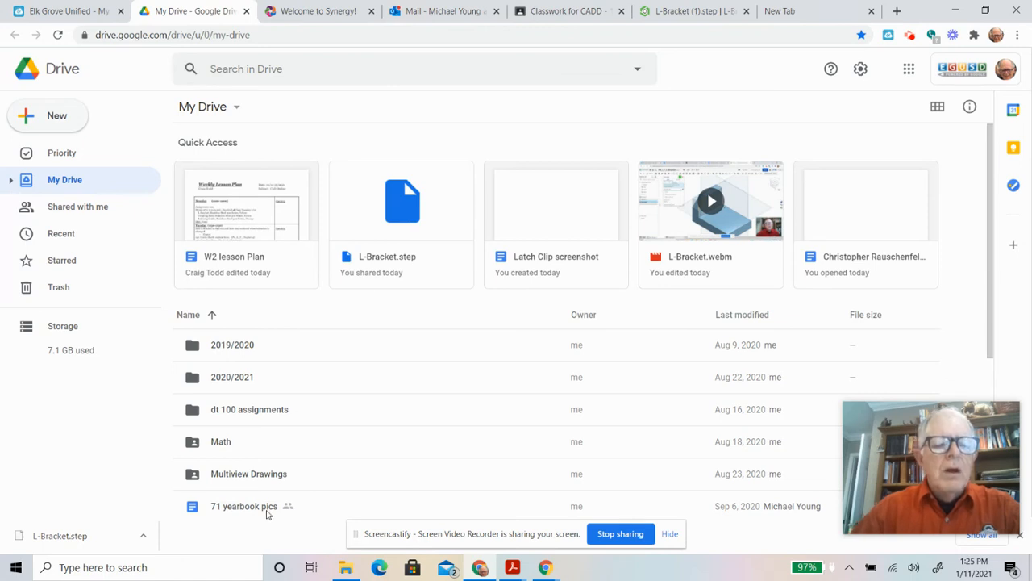
Bring up the Share and Get link options for the uploaded L-Bracket.step.
scroll("down", 3)
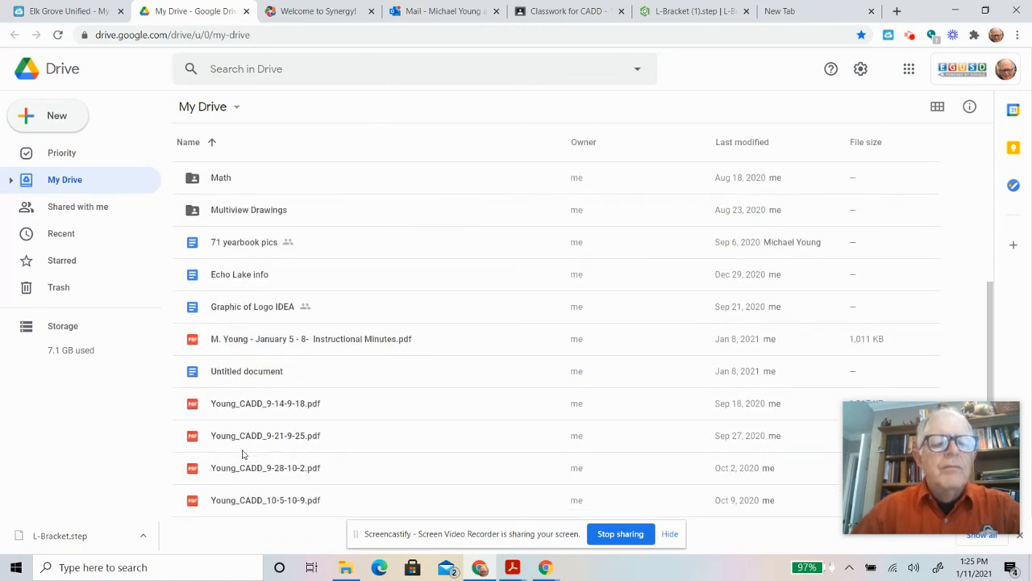
scroll("up", 3)
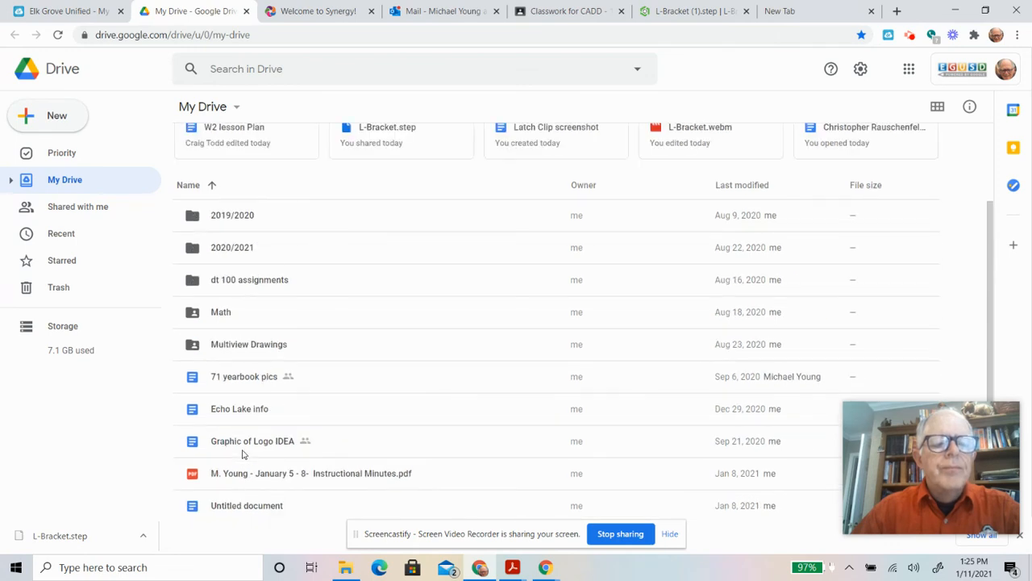
mouse_move(335, 226)
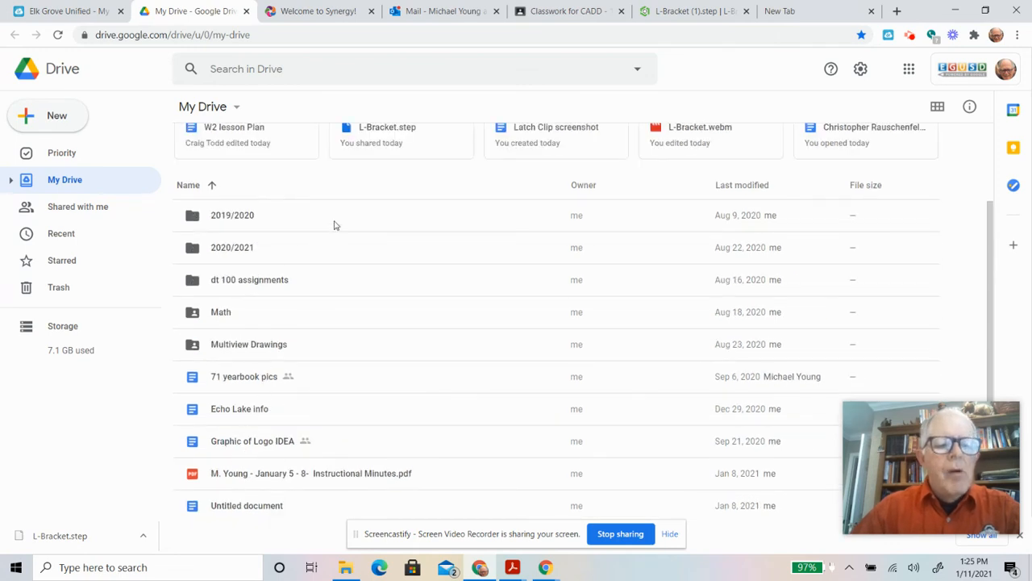
scroll("up", 3)
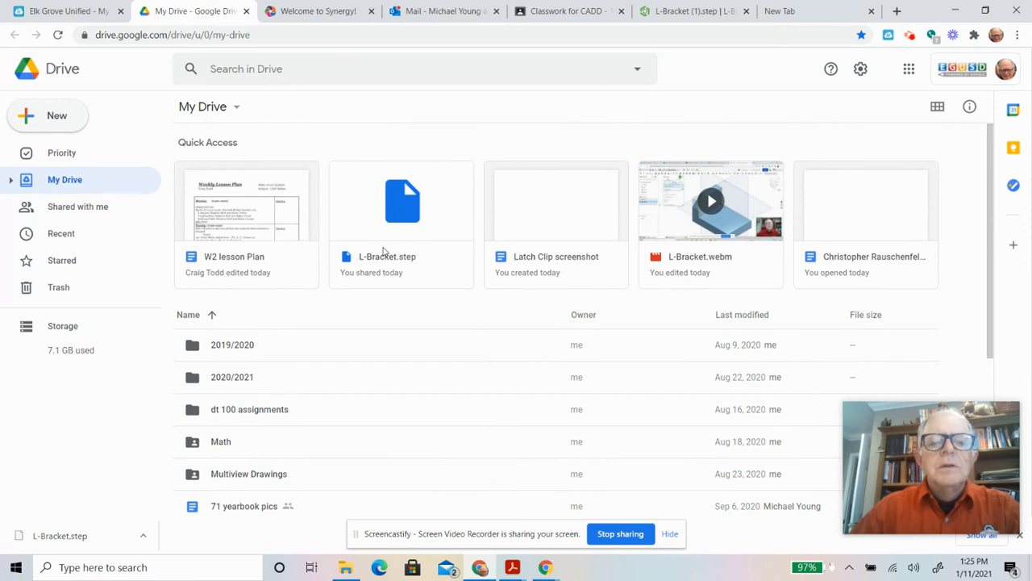
right_click(402, 200)
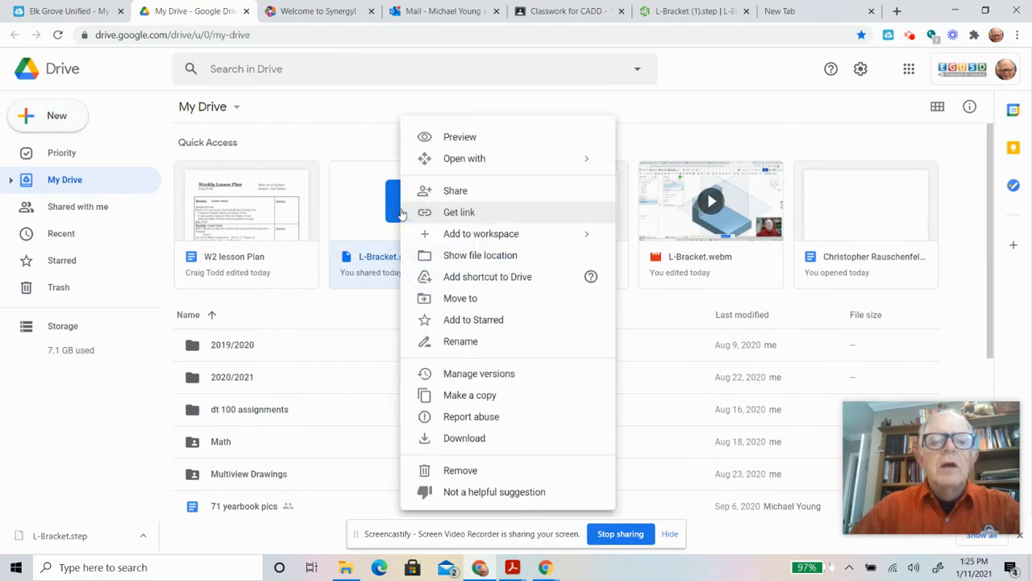
mouse_move(455, 190)
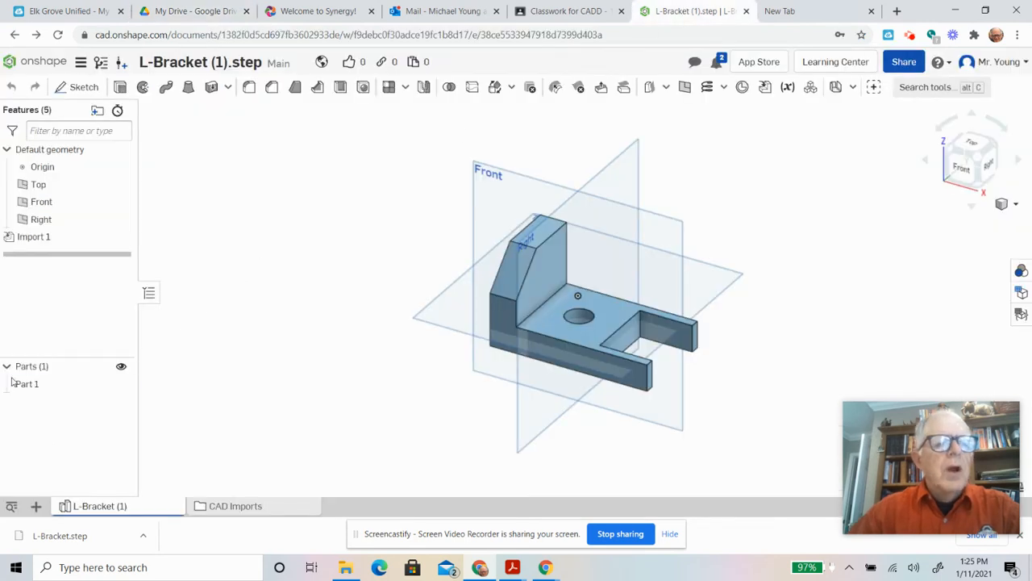
Export Part 1 as a STEP download once more.
left_click(26, 384)
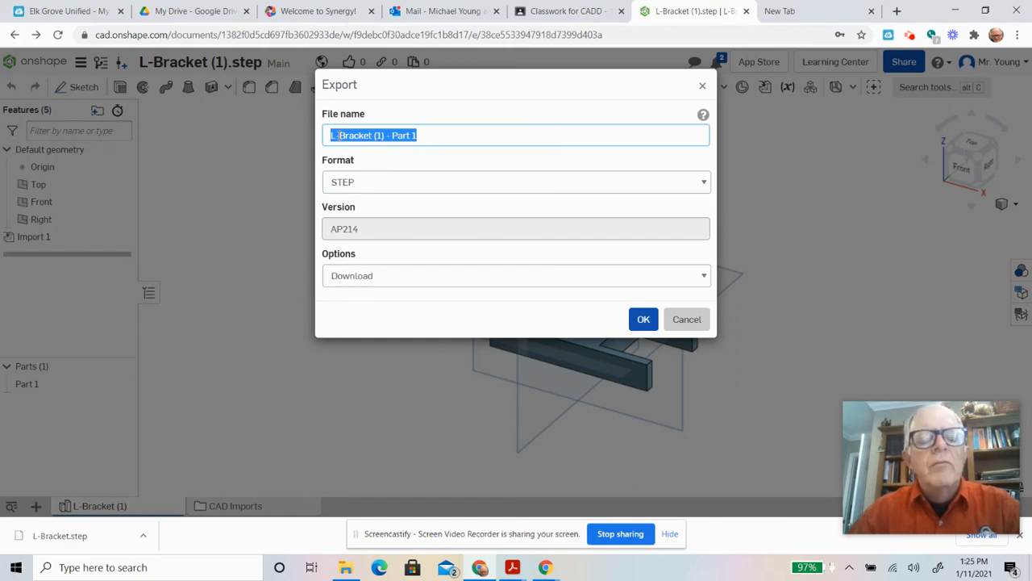
mouse_move(346, 176)
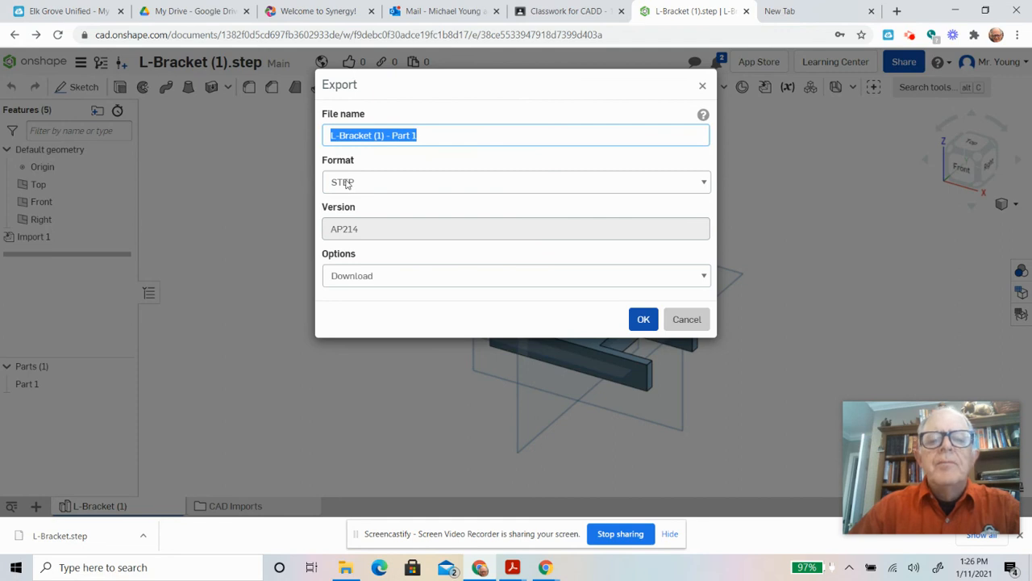
mouse_move(638, 337)
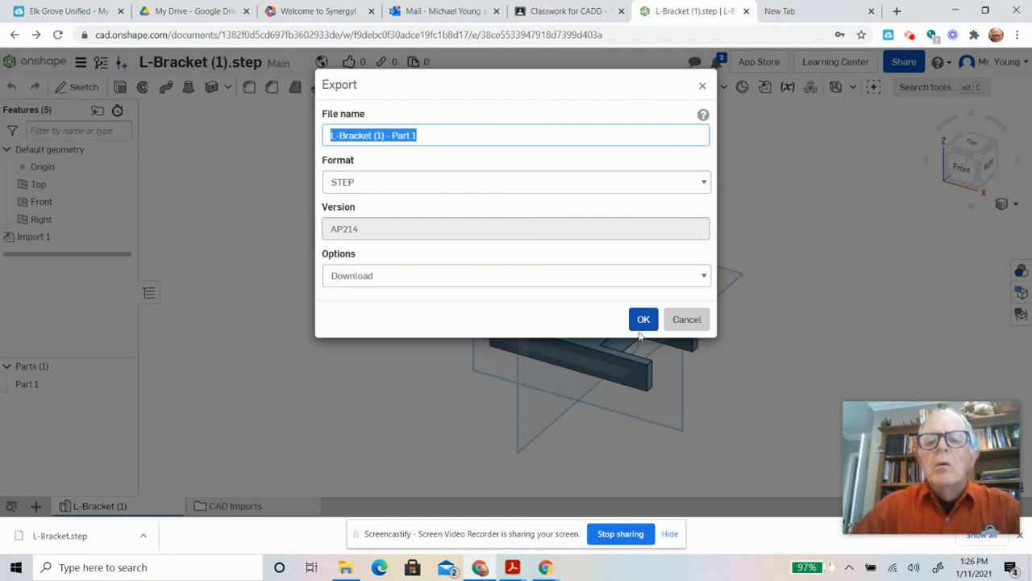
left_click(644, 319)
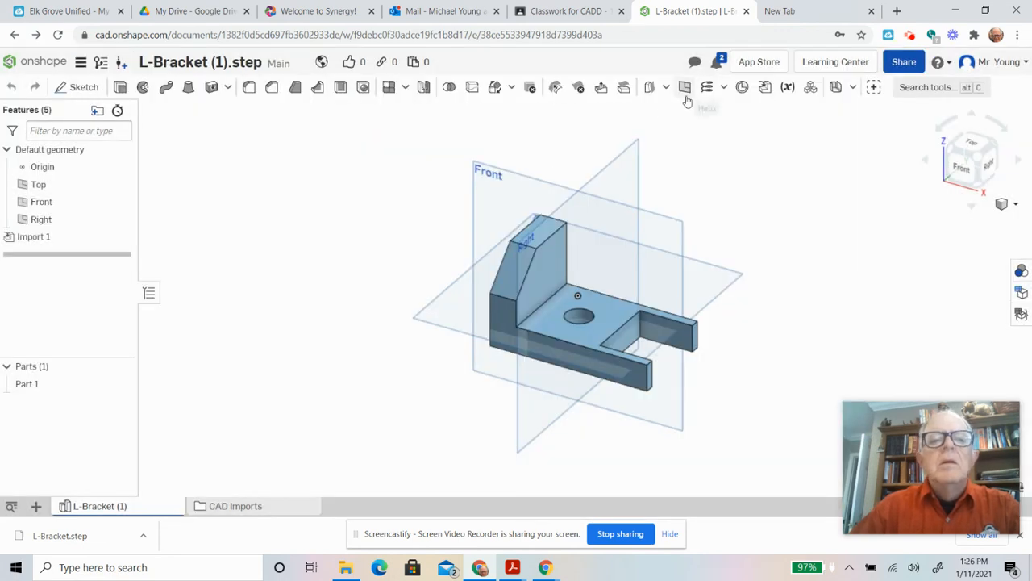